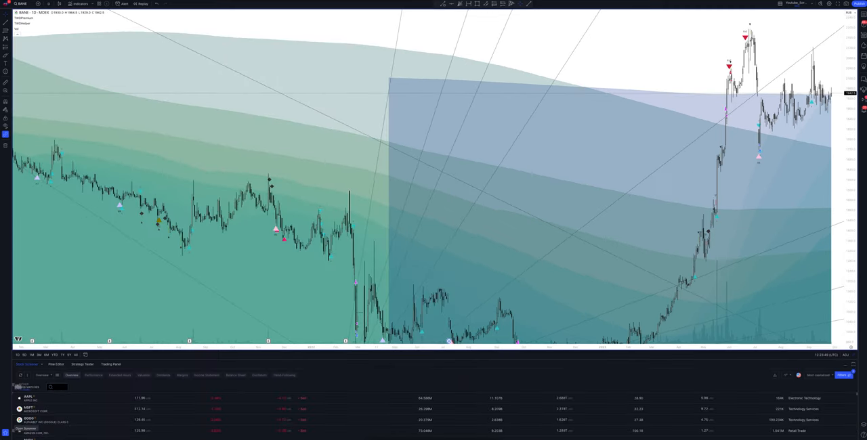
Step: Dismiss the timeframe menu, leaving the chart and Strategy Tester results unchanged
{"action": "left_click", "coordinate": [81, 364]}
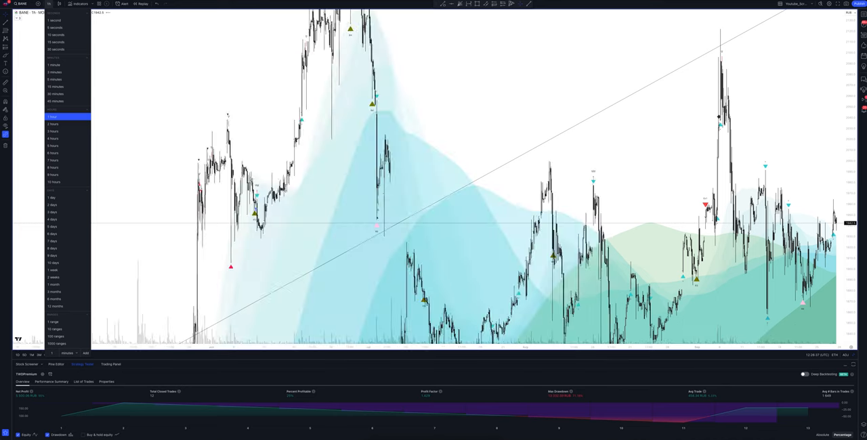
Step: Switch the chart to a shorter timeframe so the strategy signals and tester statistics recalculate
{"action": "left_click", "coordinate": [53, 117]}
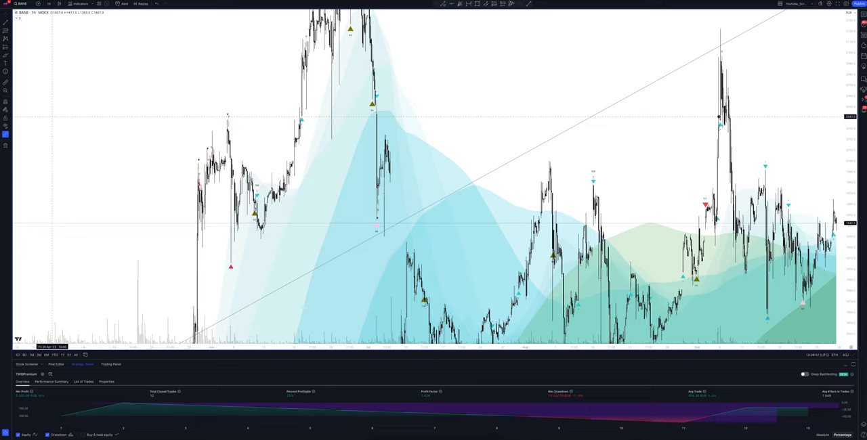
{"action": "left_click", "coordinate": [48, 4]}
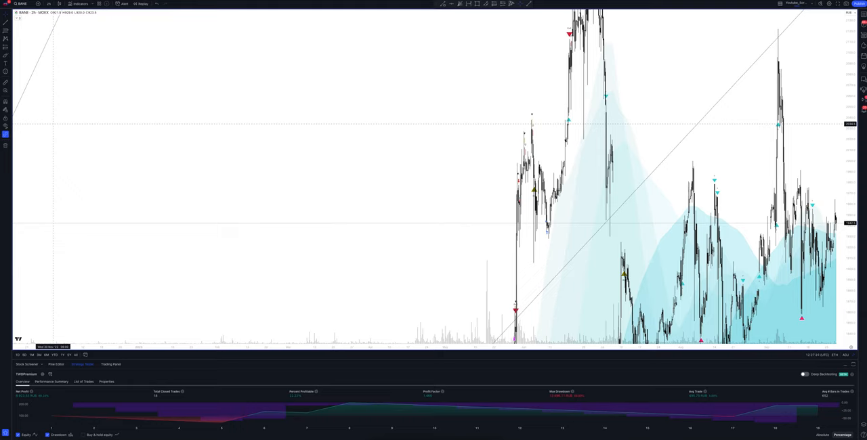
Step: Step the chart down to the next lower timeframe, refreshing the strategy signals and tester results
{"action": "left_click", "coordinate": [48, 4]}
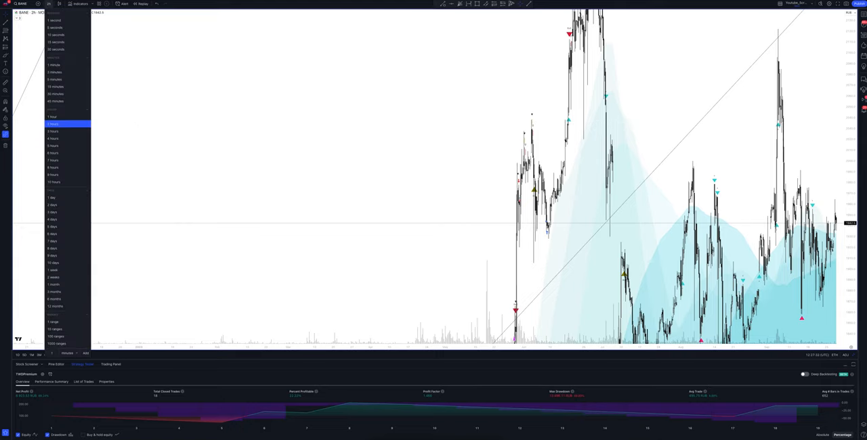
{"action": "left_click", "coordinate": [53, 123]}
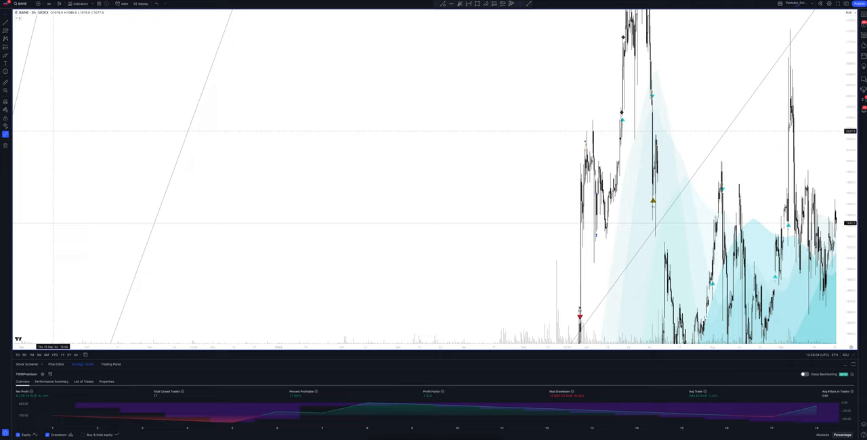
Step: Apply another shorter timeframe to the chart and let the Strategy Tester recalculate
{"action": "left_click", "coordinate": [32, 12]}
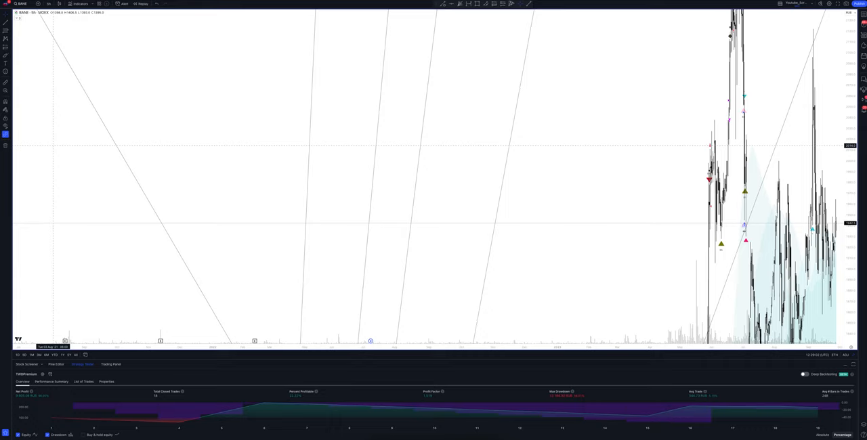
{"action": "left_click", "coordinate": [49, 4]}
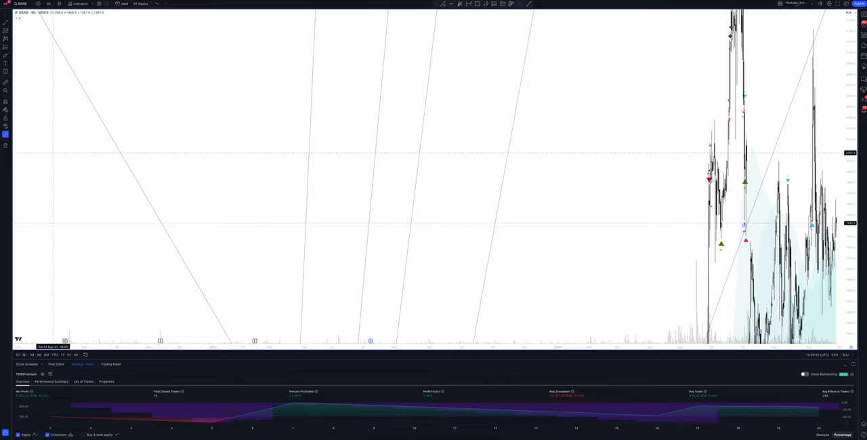
Step: Move the chart to the next lower interval so signals and equity statistics update
{"action": "left_click", "coordinate": [25, 13]}
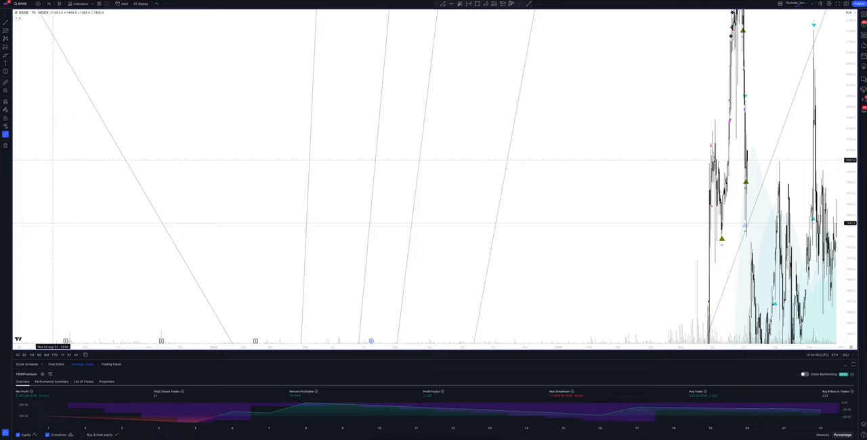
Step: Switch the chart to another hourly timeframe and review the refreshed tester metrics
{"action": "left_click", "coordinate": [49, 12]}
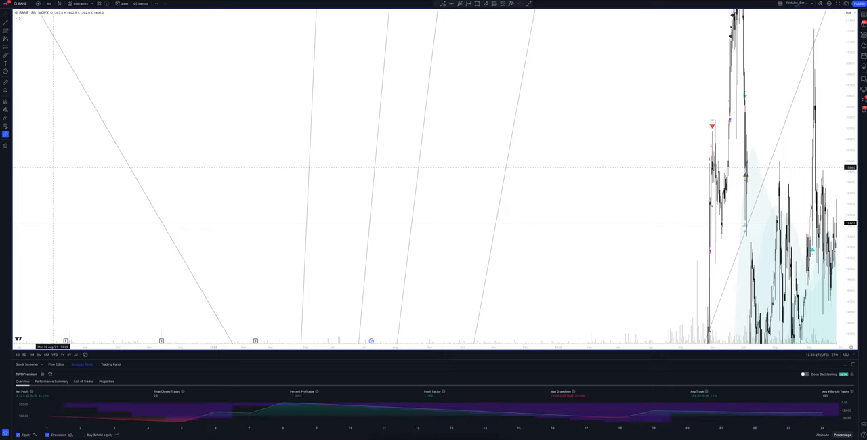
Step: Bring up the timeframe list to choose the next interval to test
{"action": "left_click", "coordinate": [49, 4]}
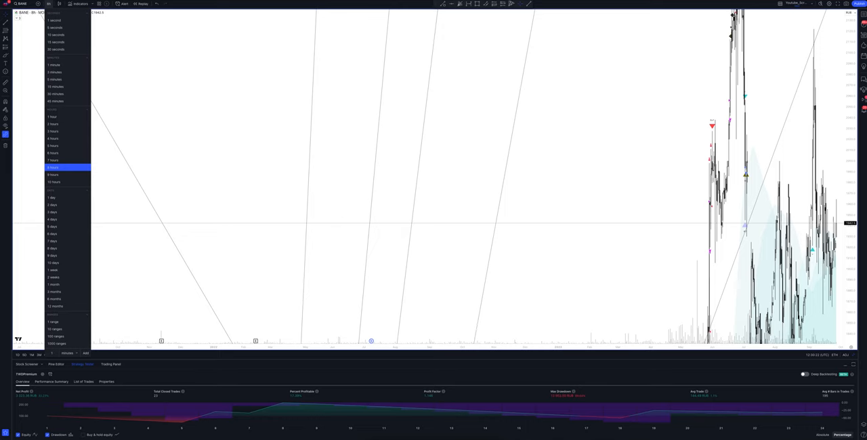